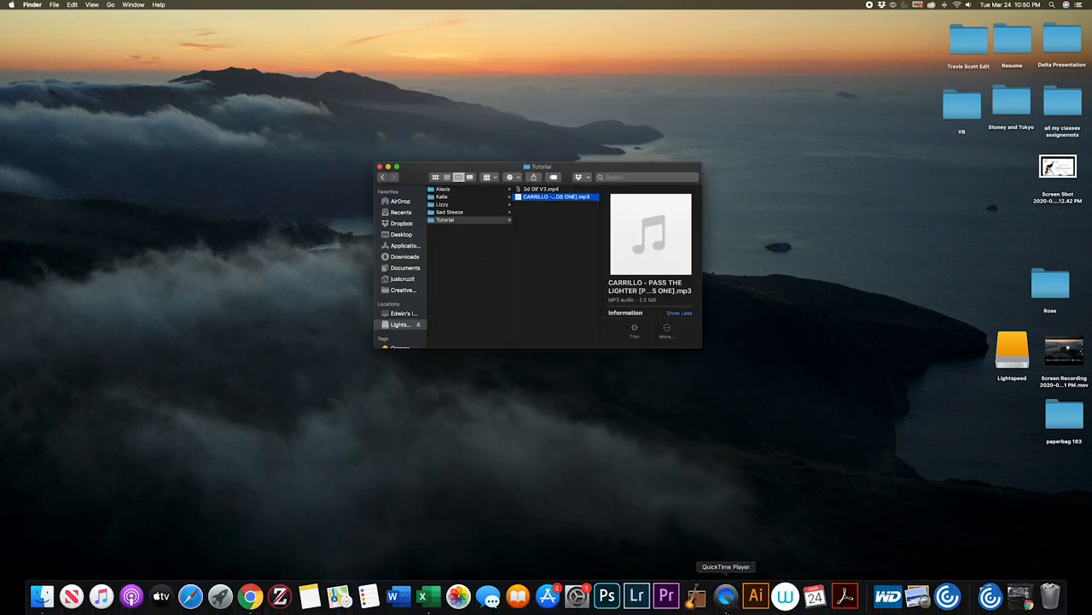
pyautogui.moveTo(665, 595)
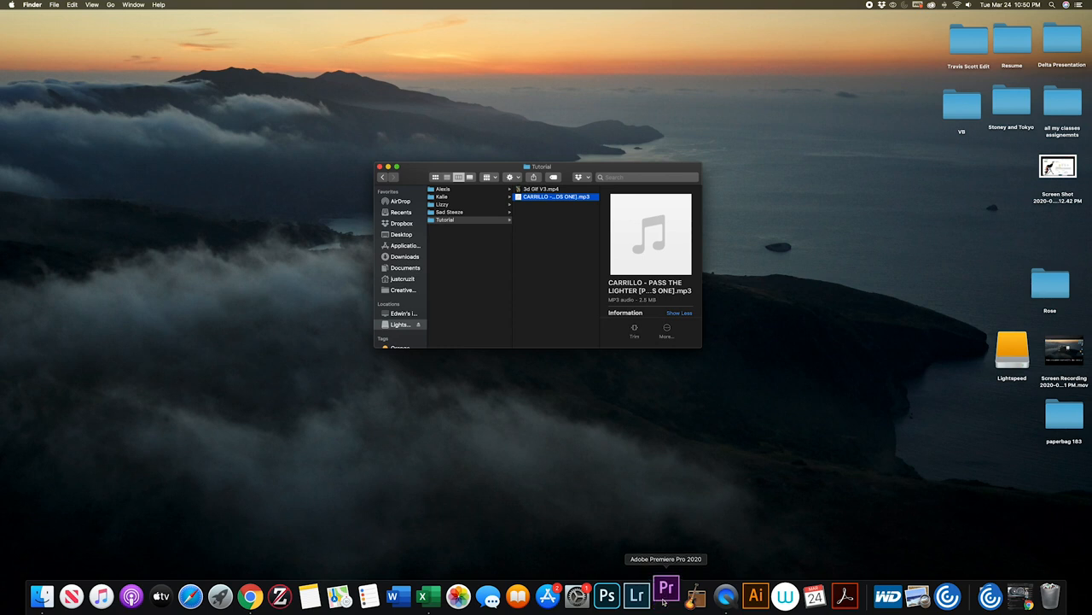
# - Launch Premiere Pro and create a new project named 'tutorial'
pyautogui.click(666, 595)
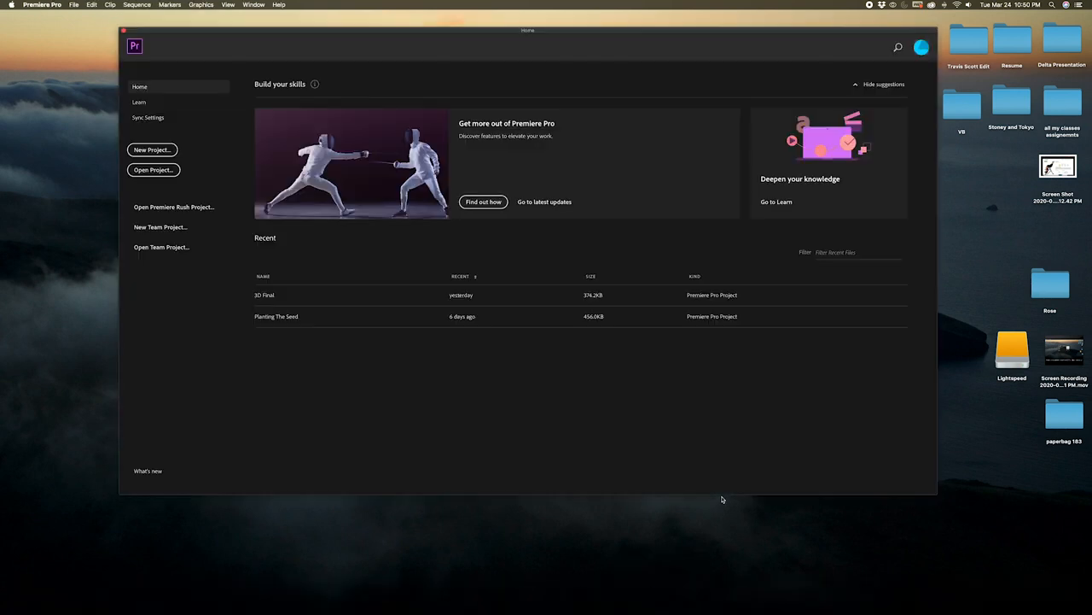
pyautogui.moveTo(184, 244)
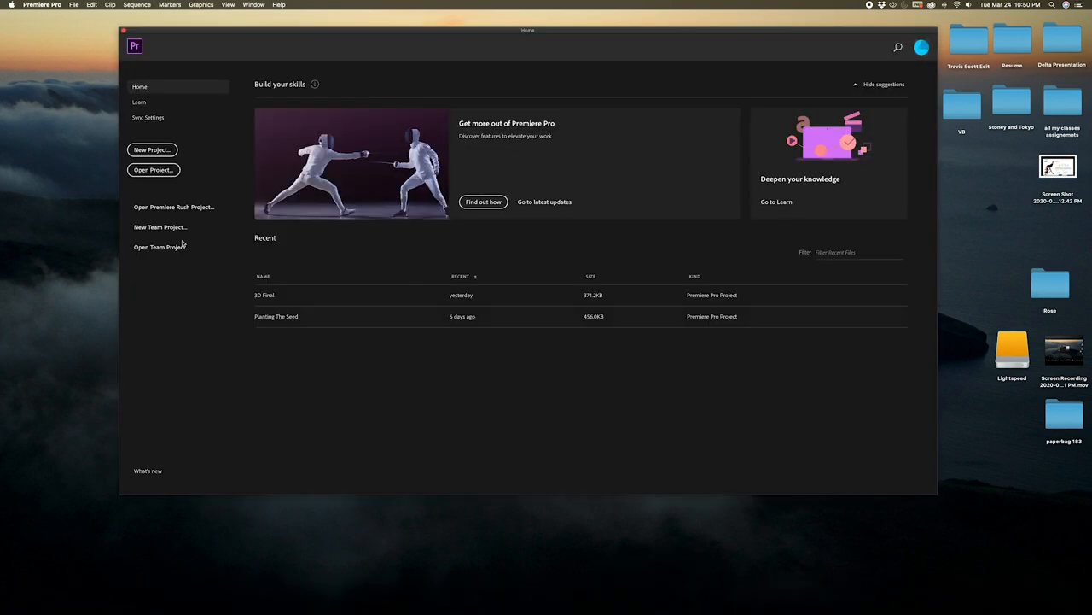
pyautogui.click(152, 150)
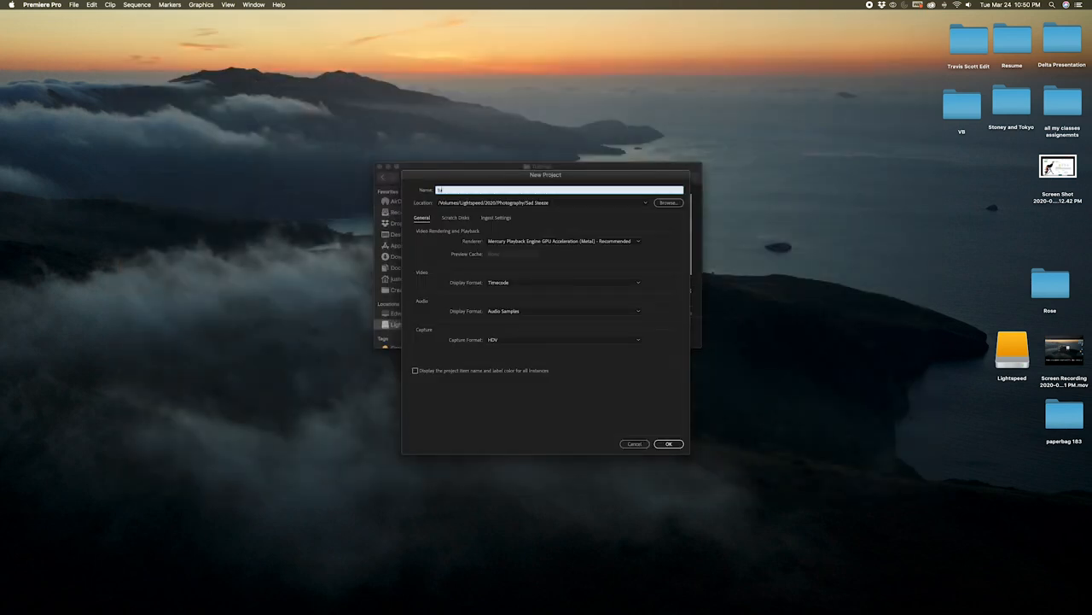
pyautogui.write('tutorial')
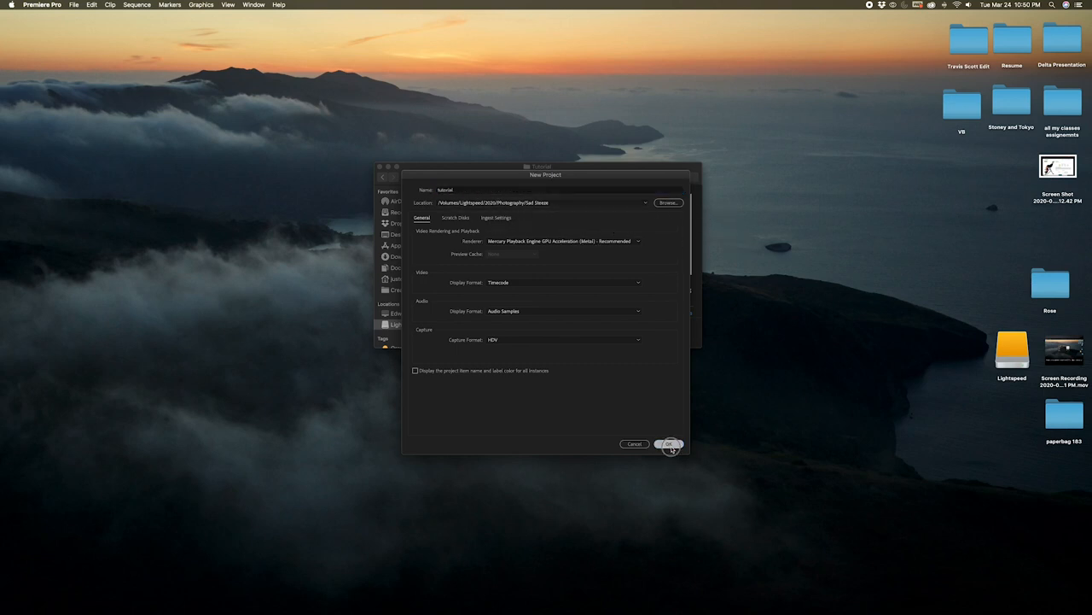
pyautogui.click(670, 444)
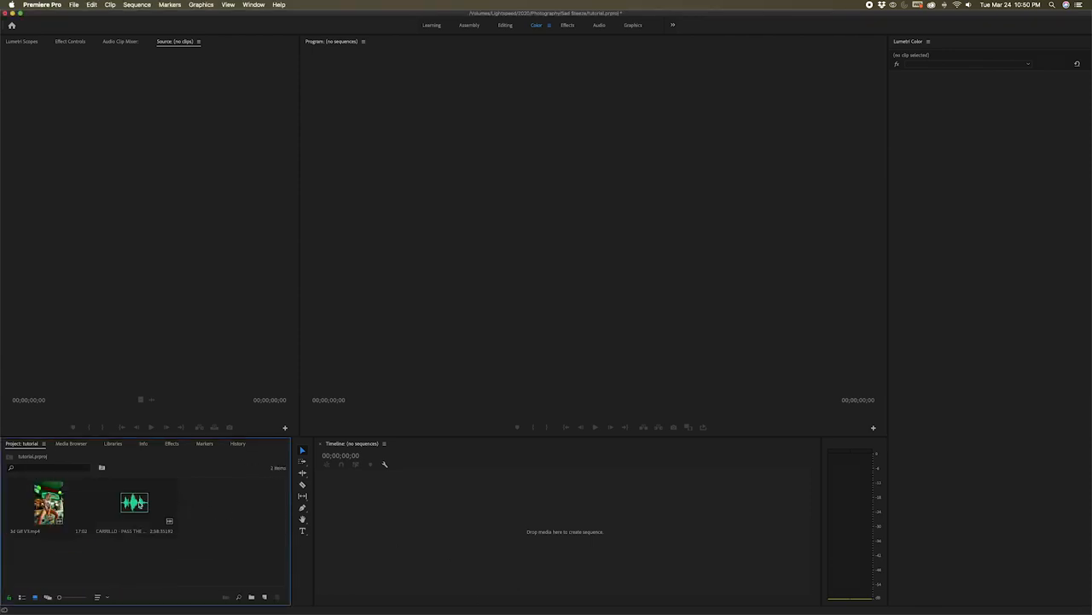
# - Preview the CARRILLO music track in the Source Monitor
pyautogui.doubleClick(49, 502)
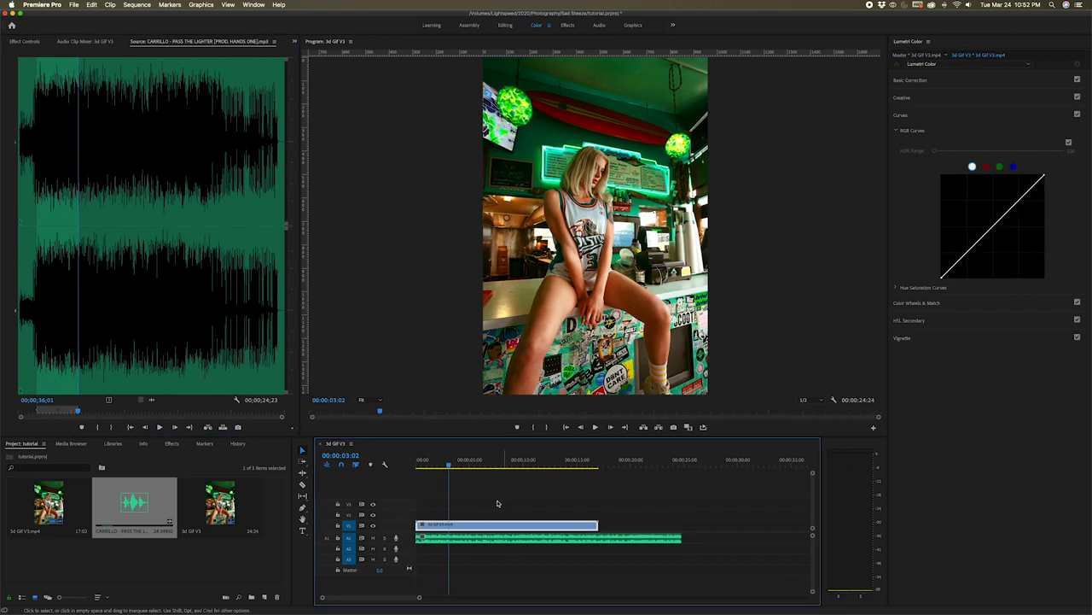
pyautogui.moveTo(533, 557)
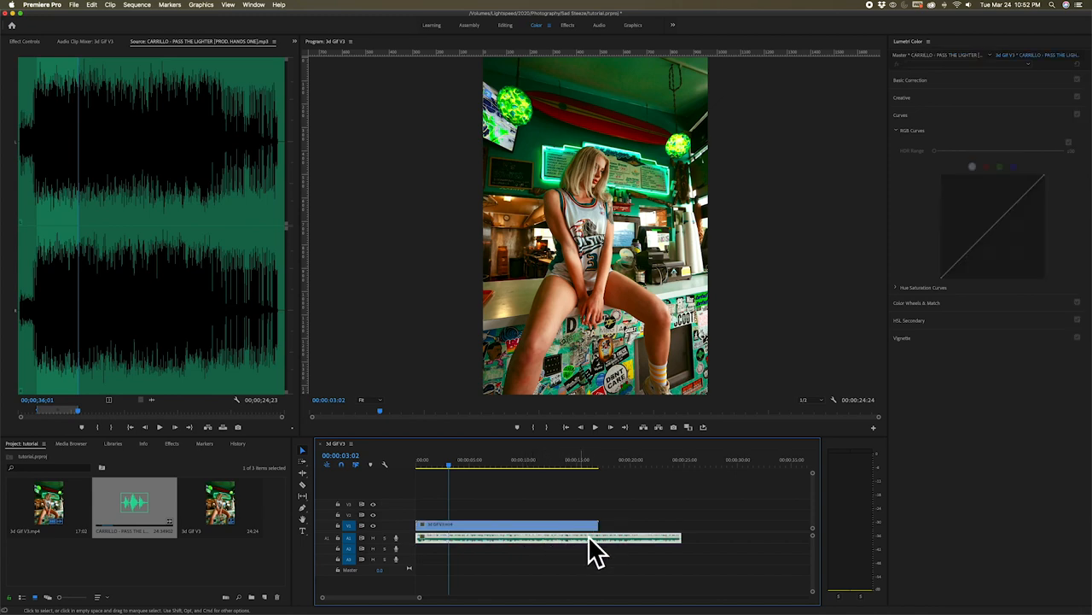
# - Drag the music clip's end on A2 to line up with the video's end
pyautogui.moveTo(596, 536); pyautogui.dragTo(623, 536)
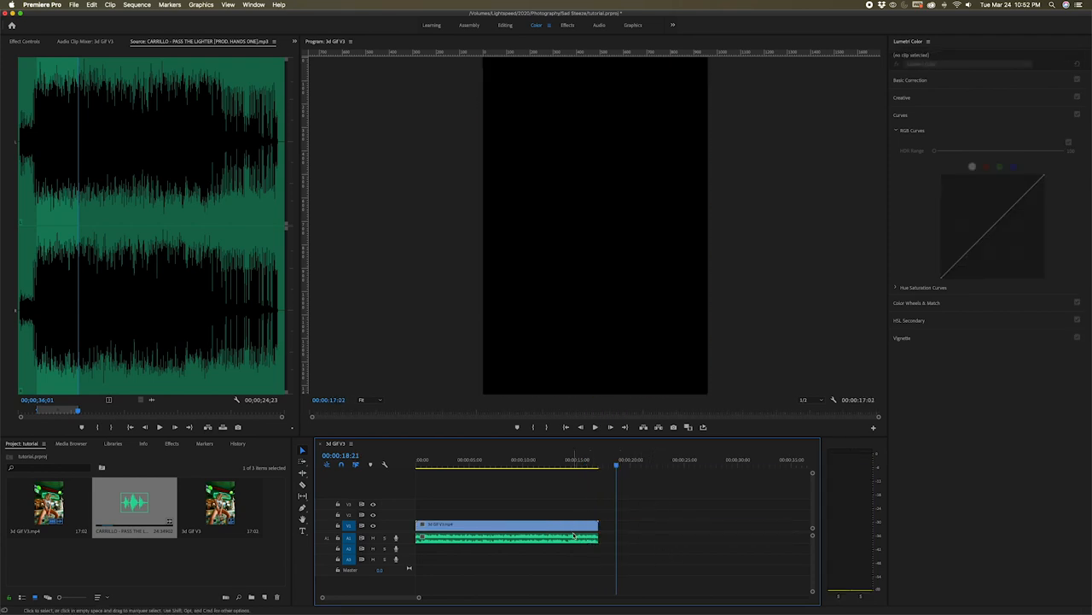
# - Apply the default audio crossfade to both ends of the music clip (Cmd+Shift+D)
pyautogui.click(508, 538)
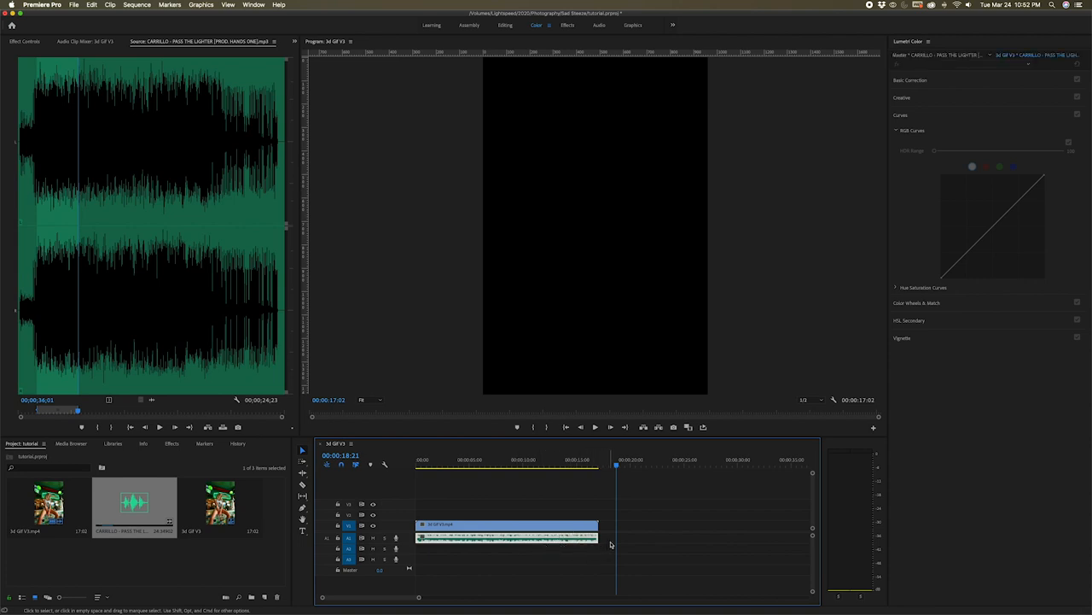
pyautogui.press('cmd+shift+d')
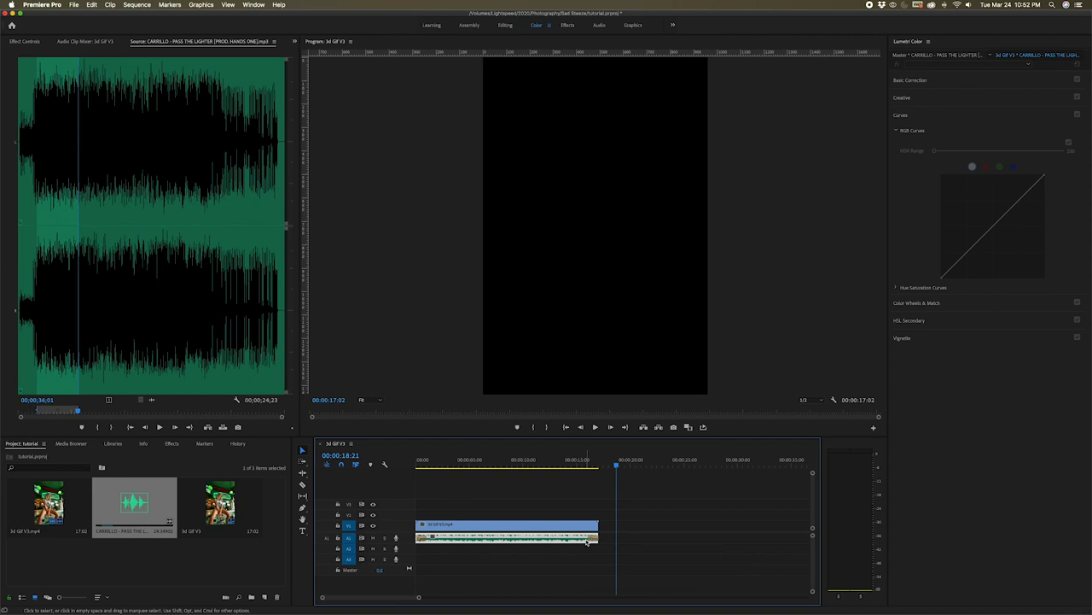
pyautogui.moveTo(589, 537)
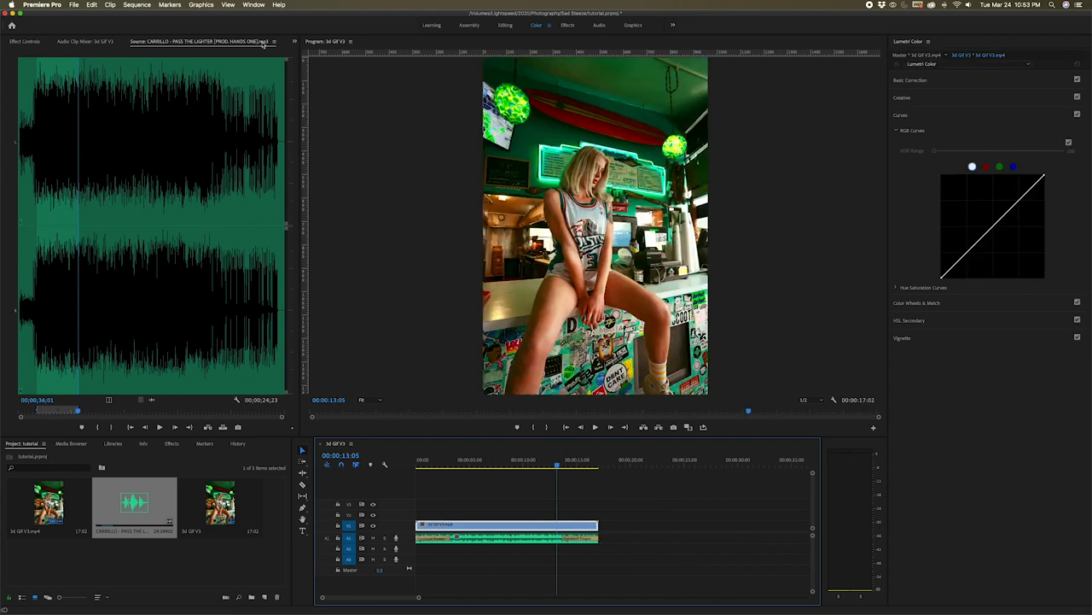
# - Render the sequence from in to out using Sequence > Render In to Out
pyautogui.click(136, 5)
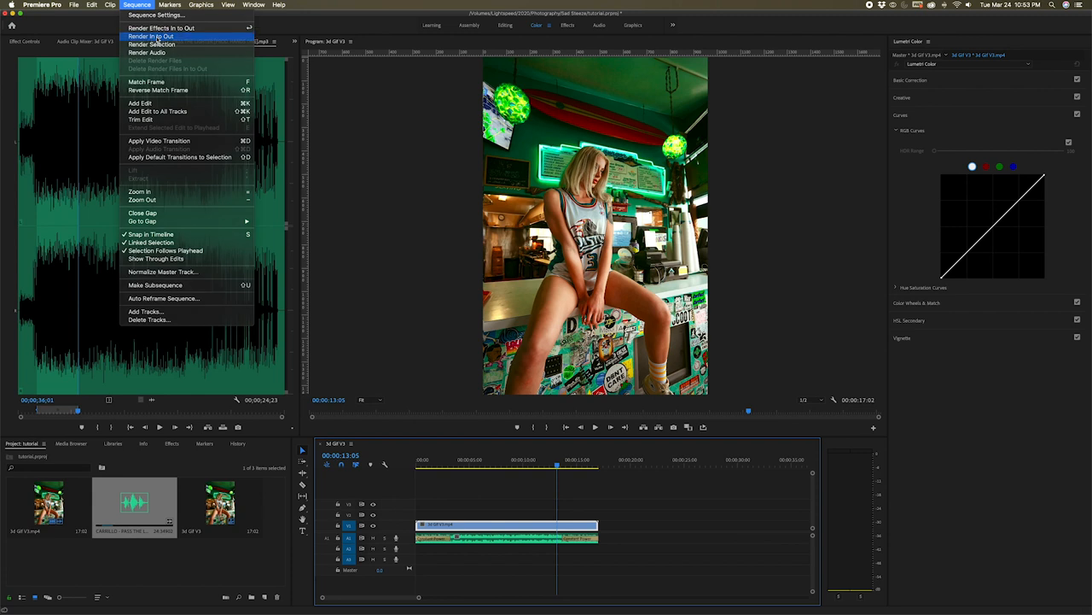
pyautogui.click(158, 36)
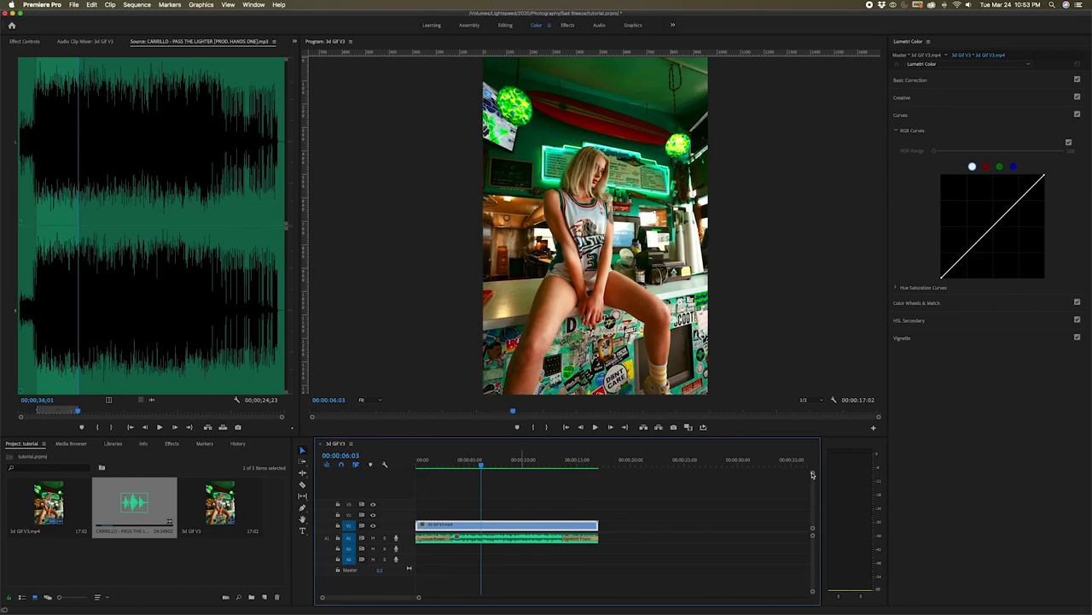
# - Open H.264 export settings for the sequence with Render at Maximum Depth enabled
pyautogui.click(75, 5)
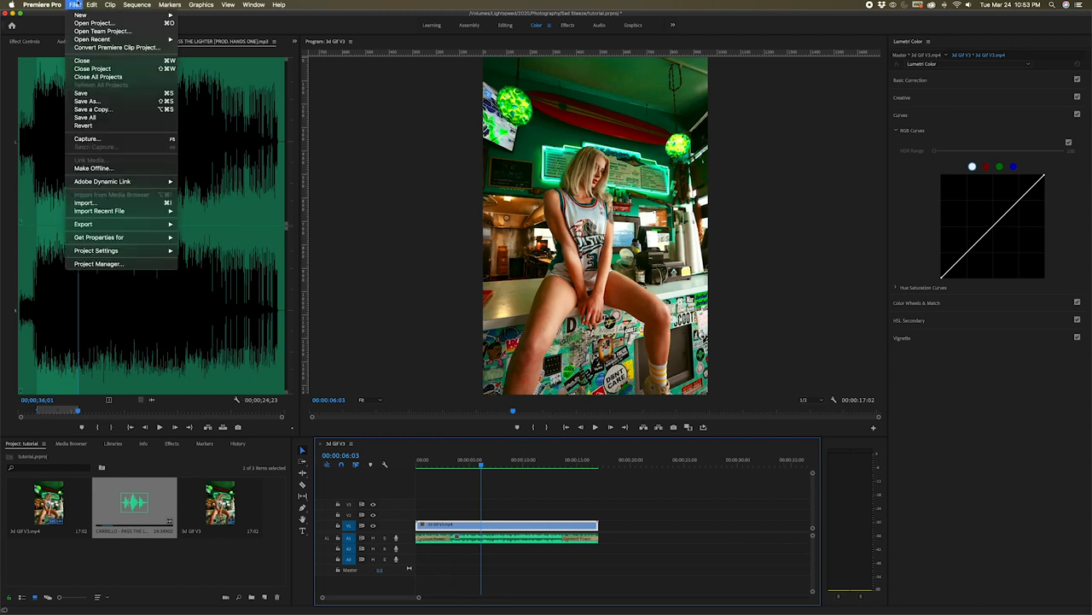
pyautogui.moveTo(82, 224)
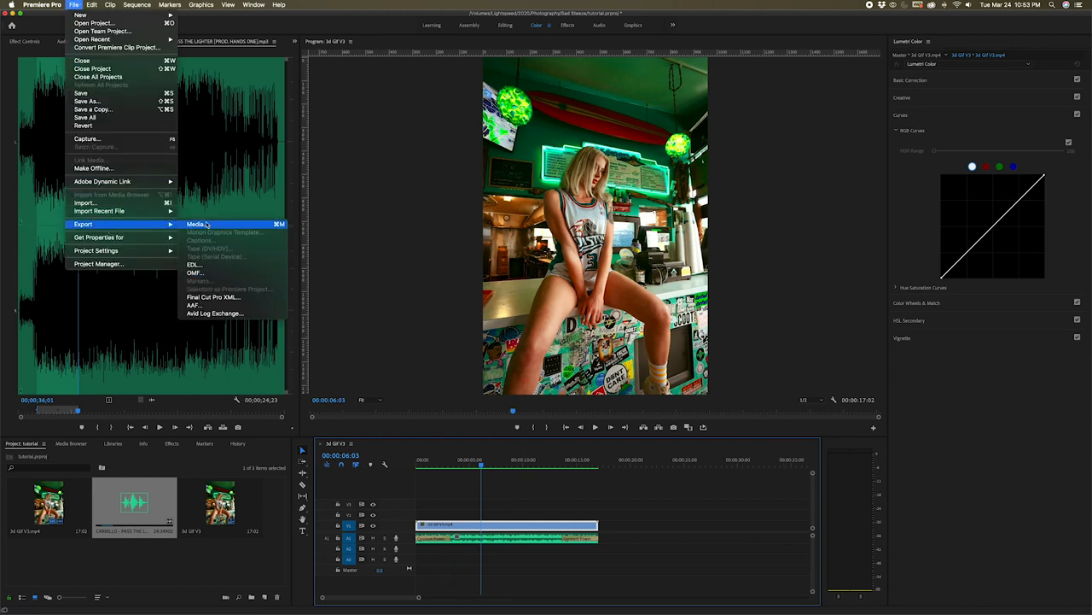
pyautogui.click(195, 224)
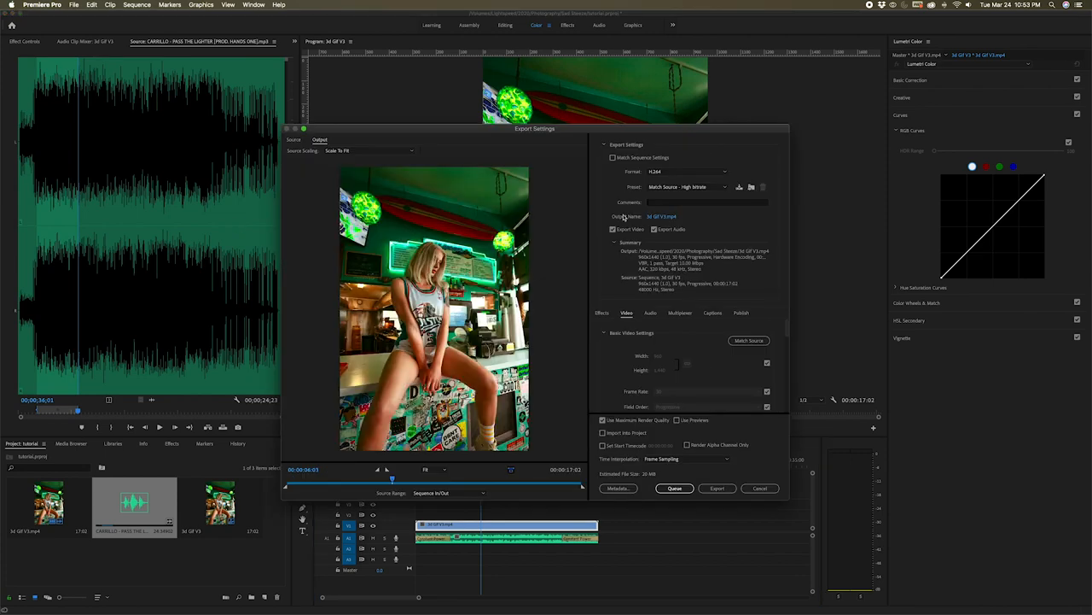
pyautogui.moveTo(717, 374)
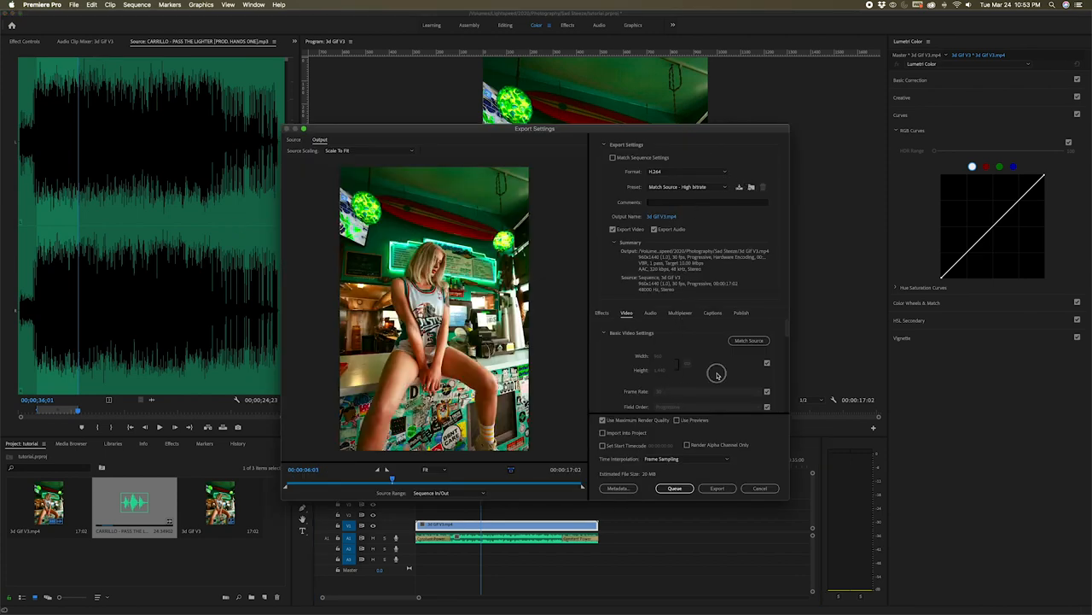
pyautogui.scroll(-3)
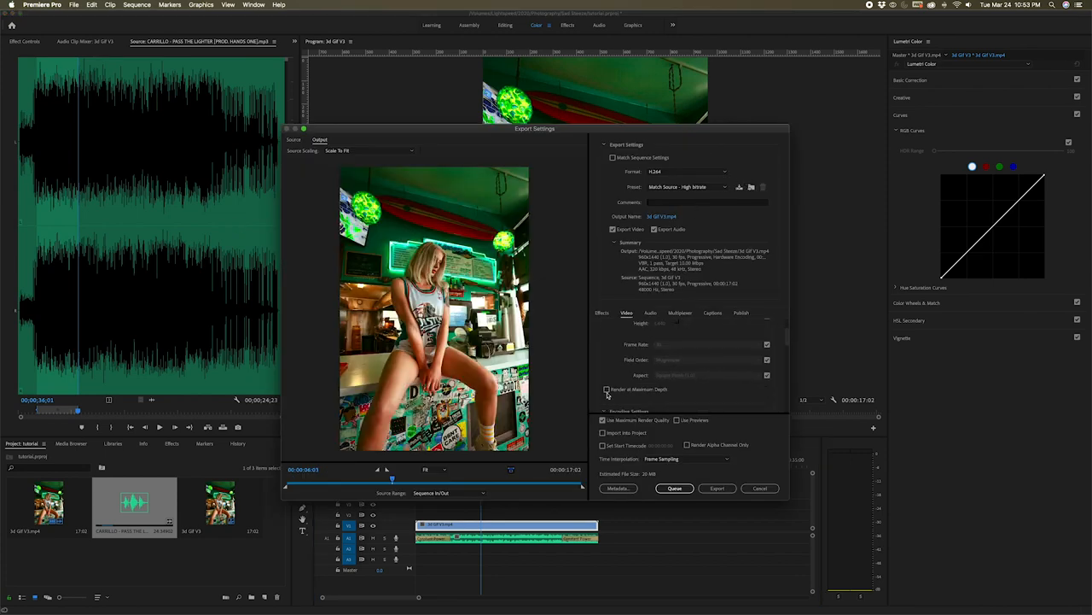
pyautogui.click(606, 389)
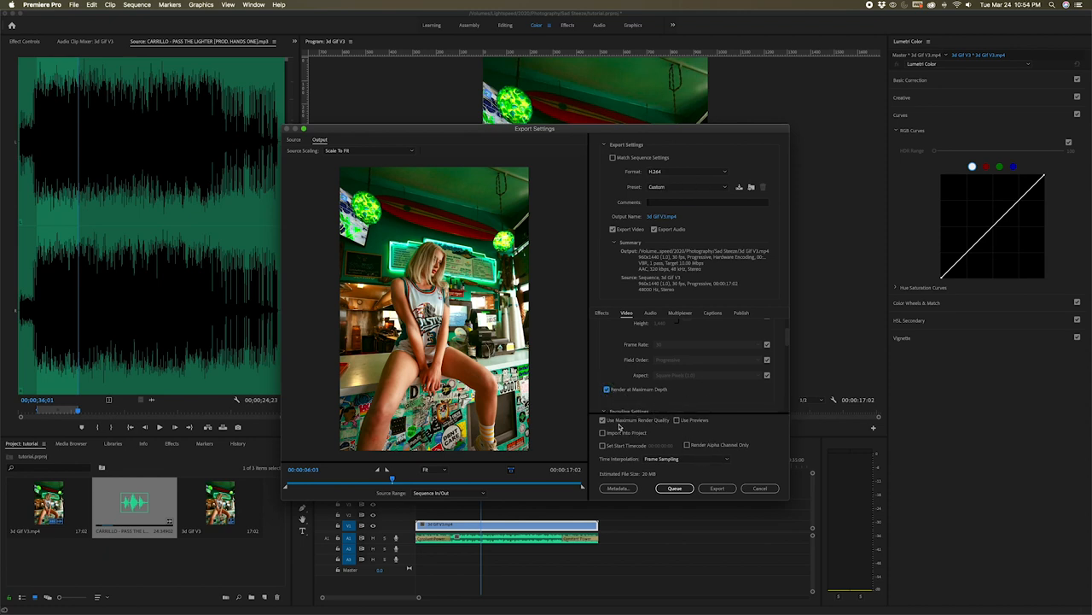
pyautogui.moveTo(662, 216)
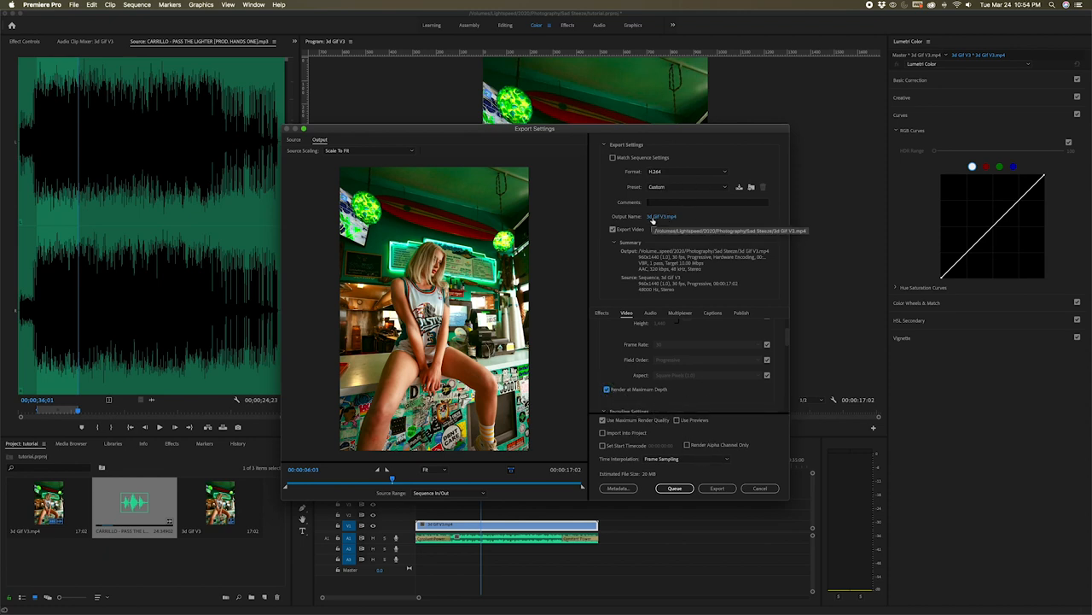
# - Rename the export output to tutorial.mp4 and start exporting
pyautogui.click(661, 216)
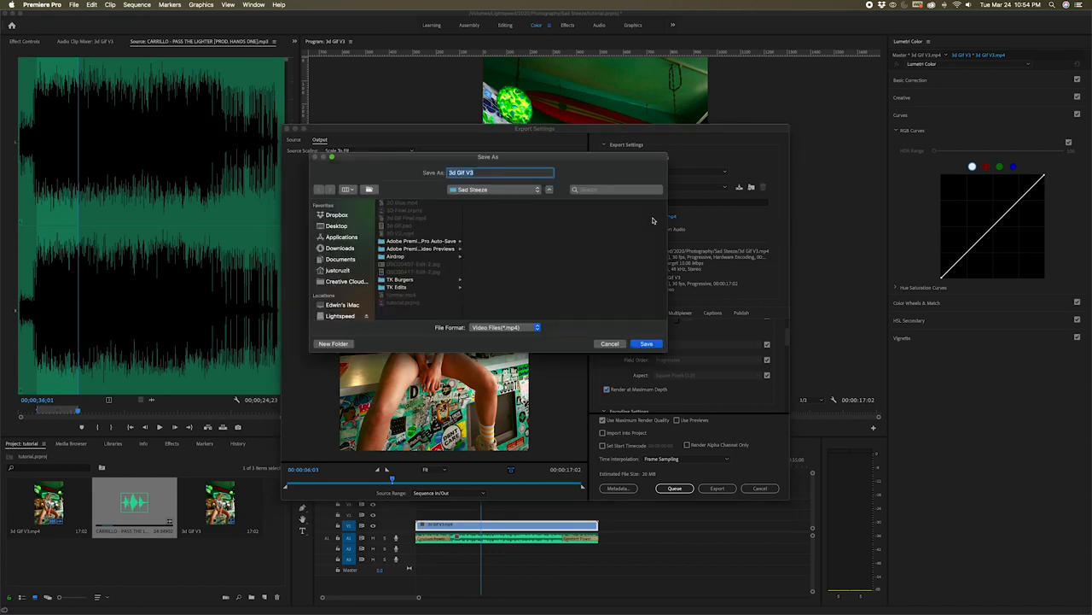
pyautogui.write('tutorial')
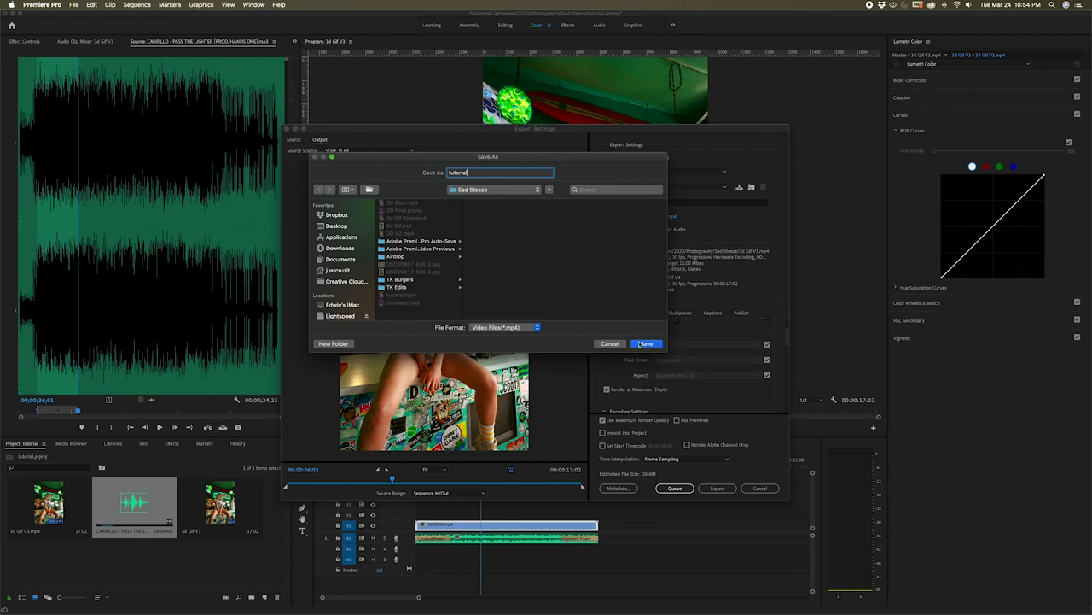
pyautogui.click(647, 343)
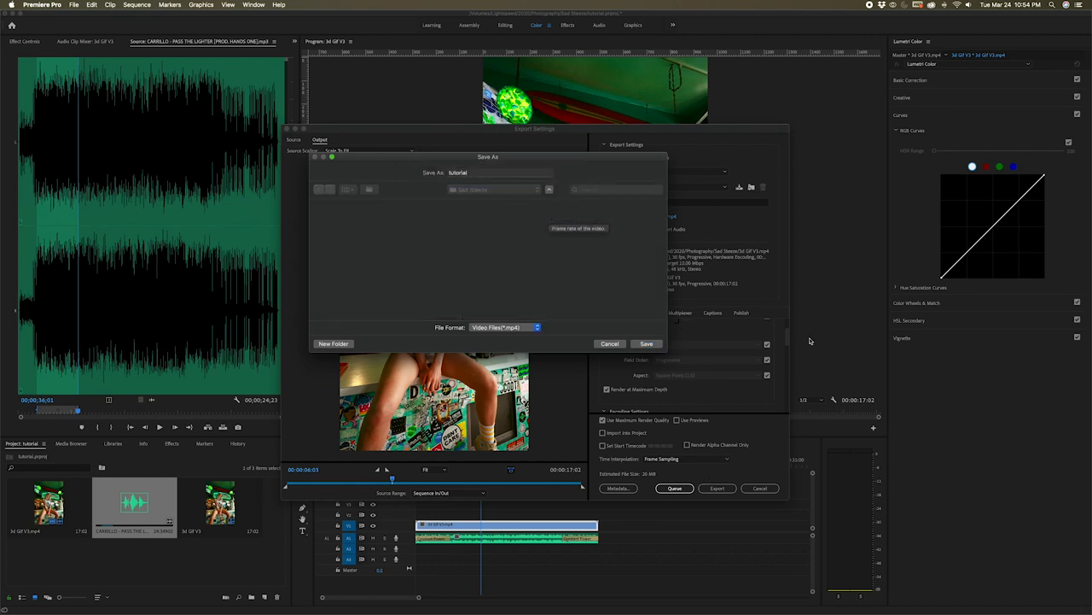
pyautogui.click(646, 343)
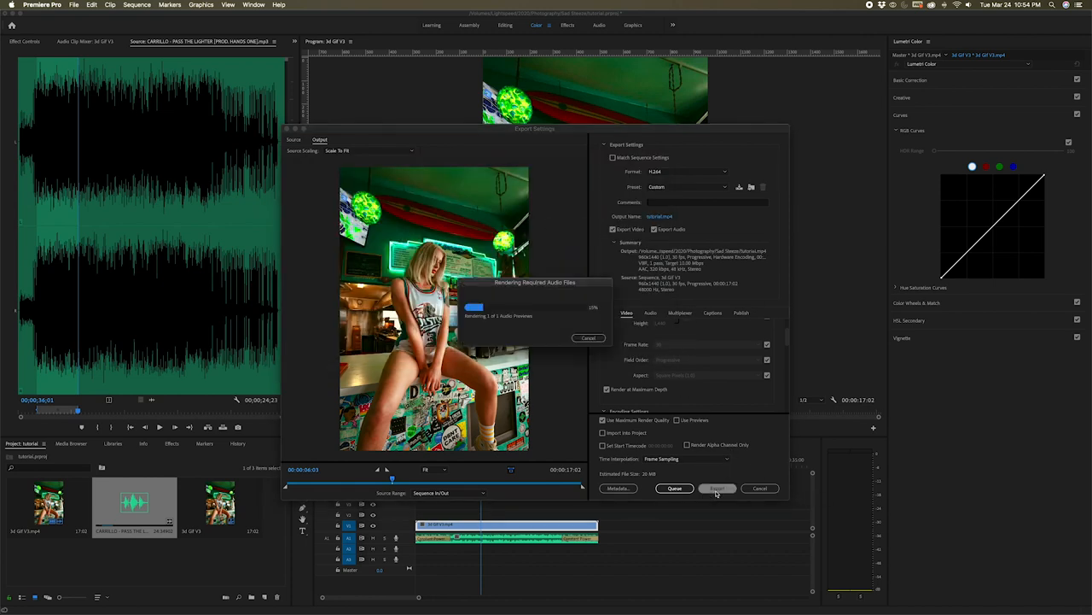